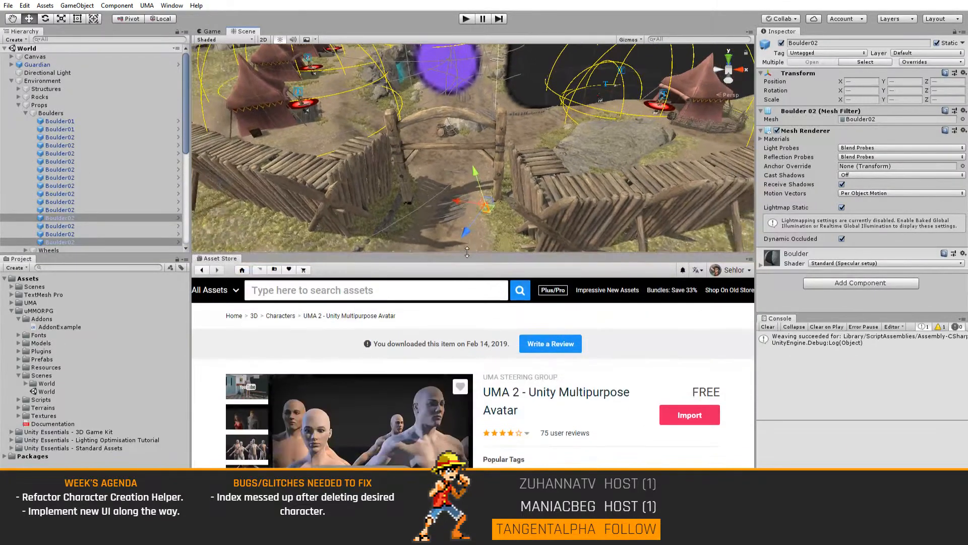
Collapse the Props group in the Hierarchy and the uMMORPG project folder.
click(50, 113)
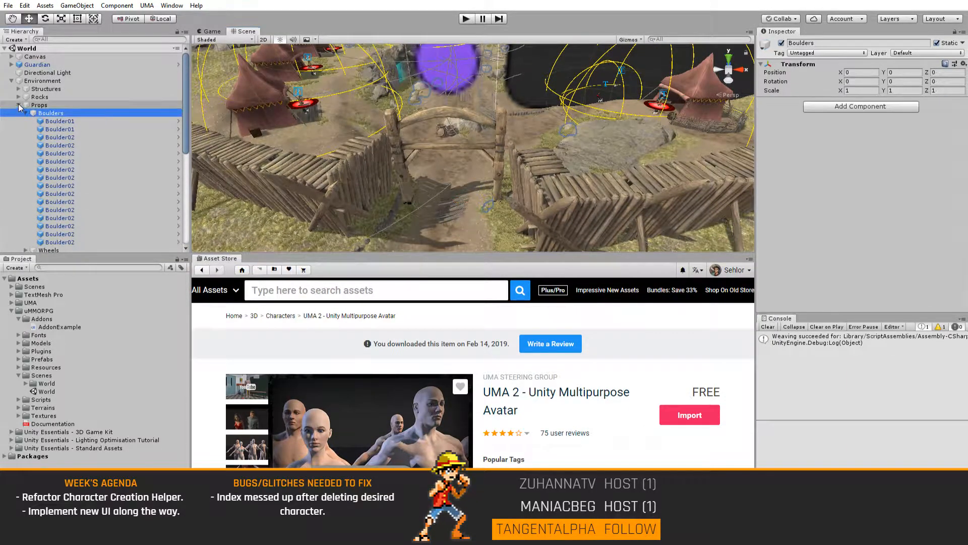
click(19, 104)
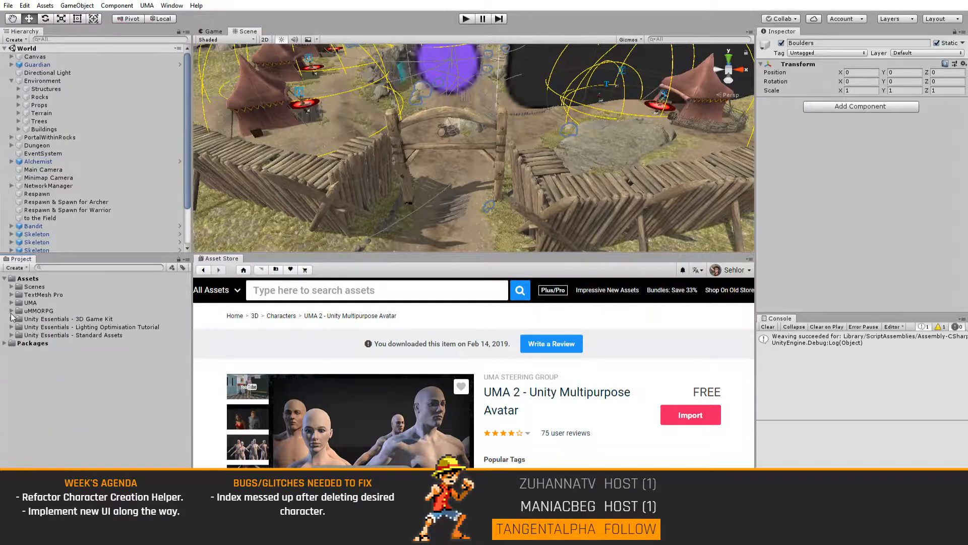
click(39, 310)
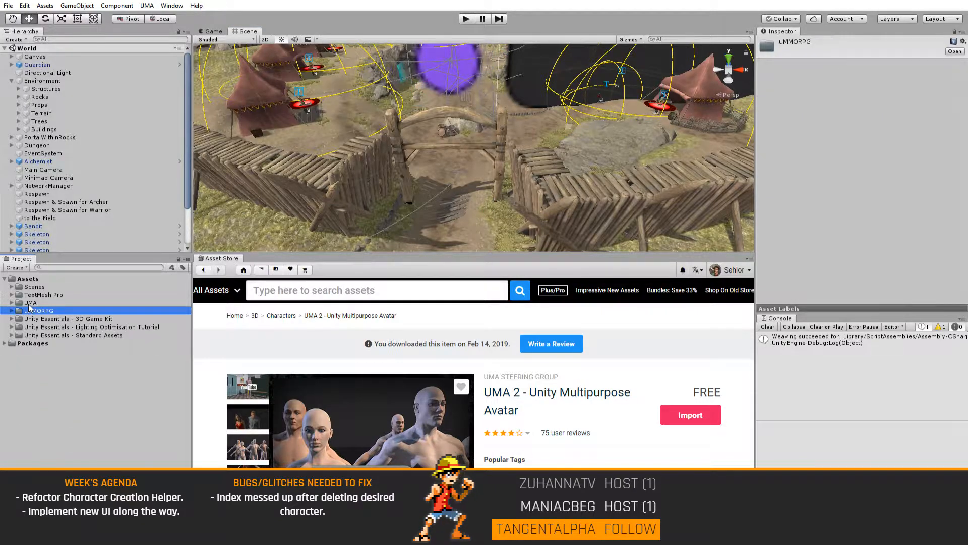
click(30, 302)
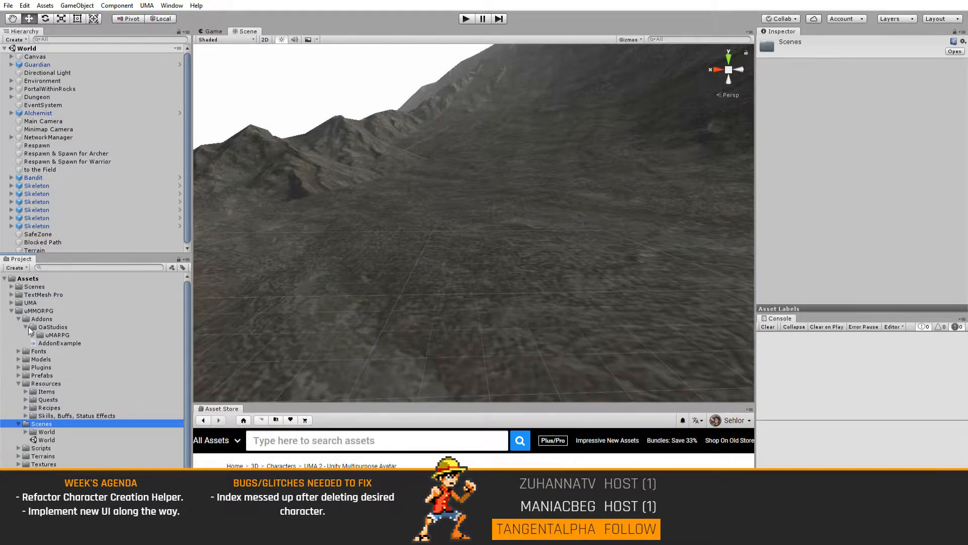
Open uMARPG > Prefabs and check the Male Hairs list in the UMA Preview Helper.
click(41, 335)
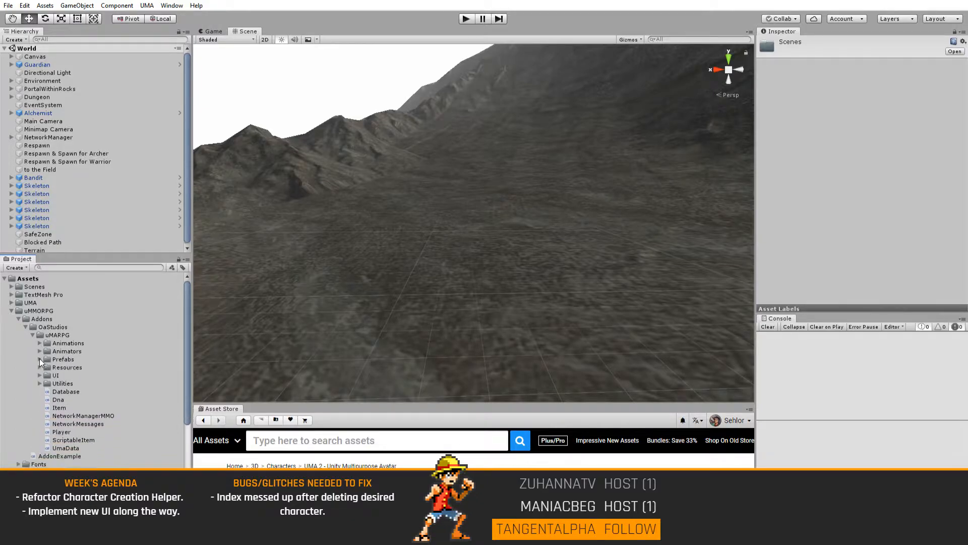
click(39, 358)
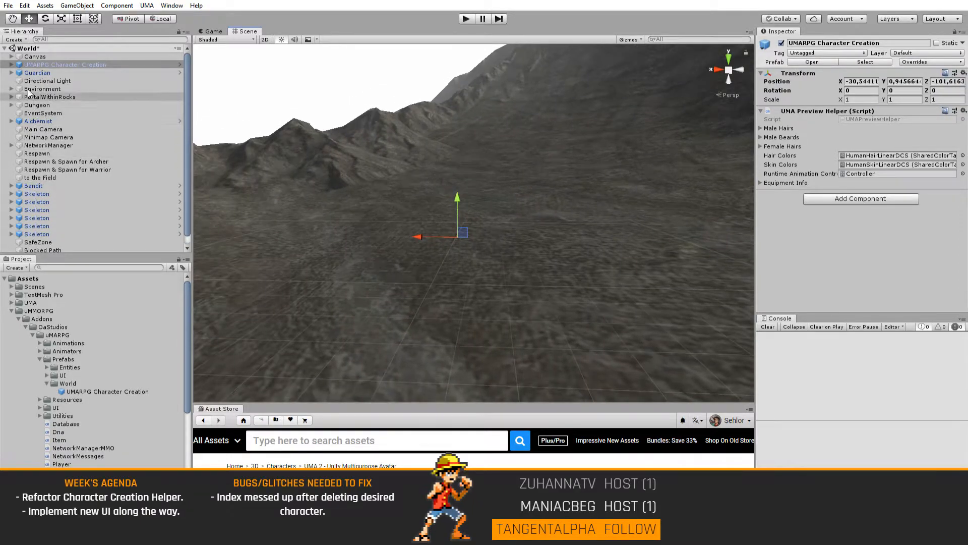
click(760, 128)
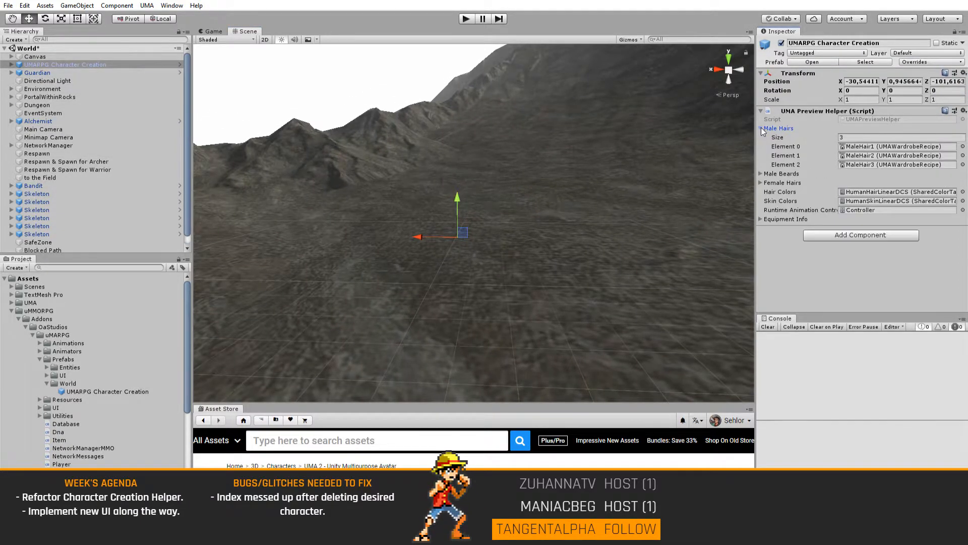
click(762, 128)
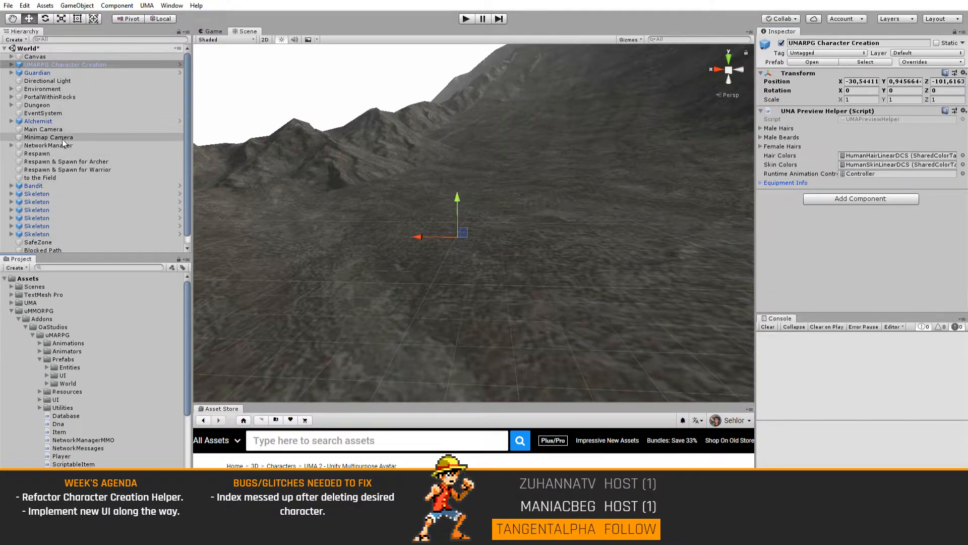
Inspect NetworkManager's settings and reveal the addon's Entities player prefabs.
click(49, 145)
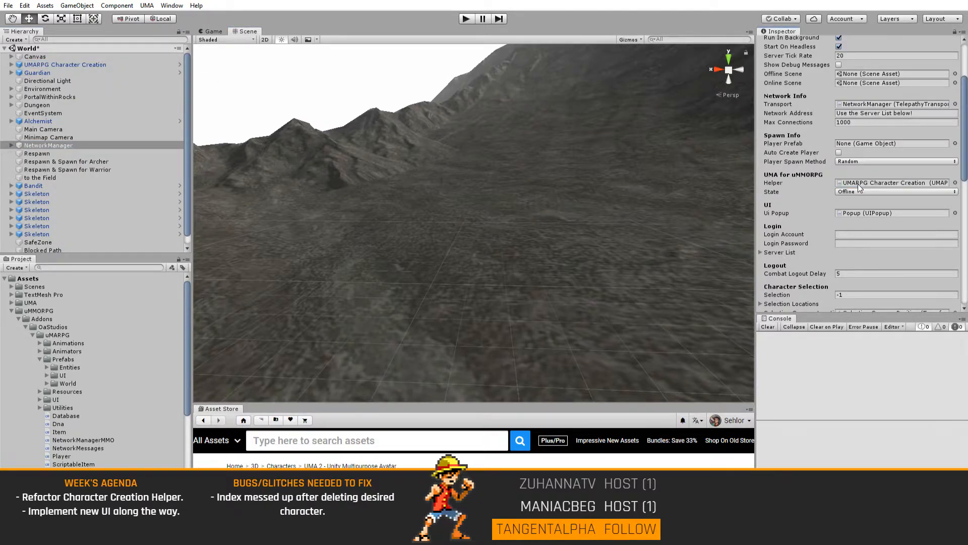
scroll(down, 3)
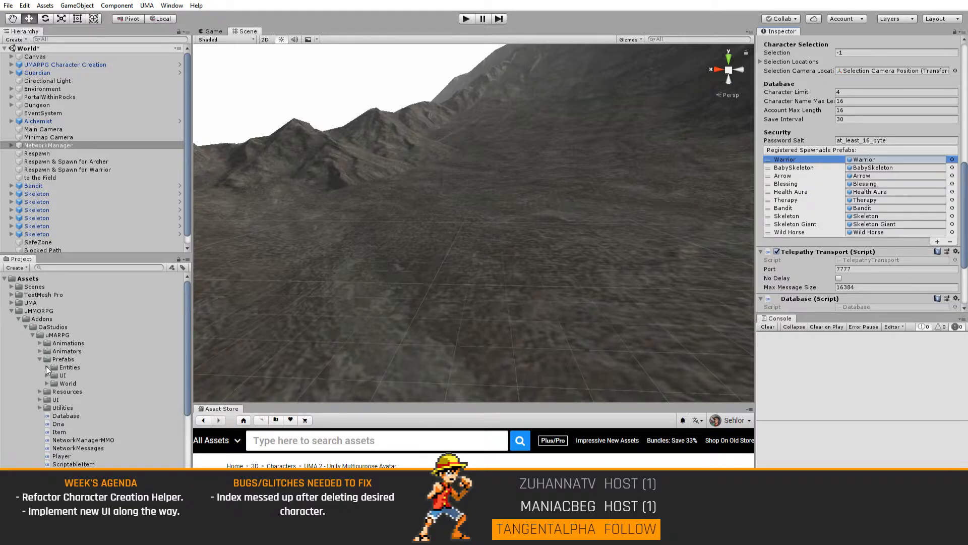
click(47, 366)
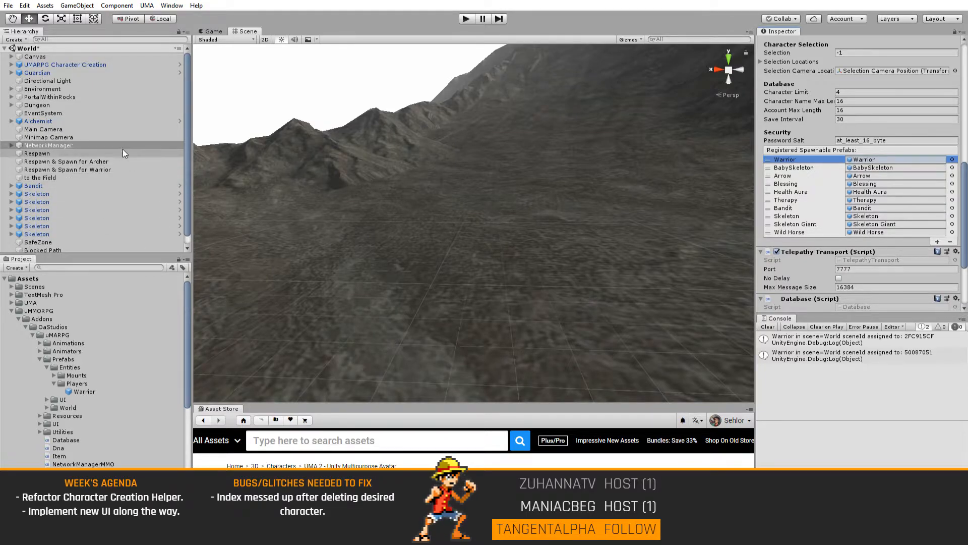
scroll(down, 3)
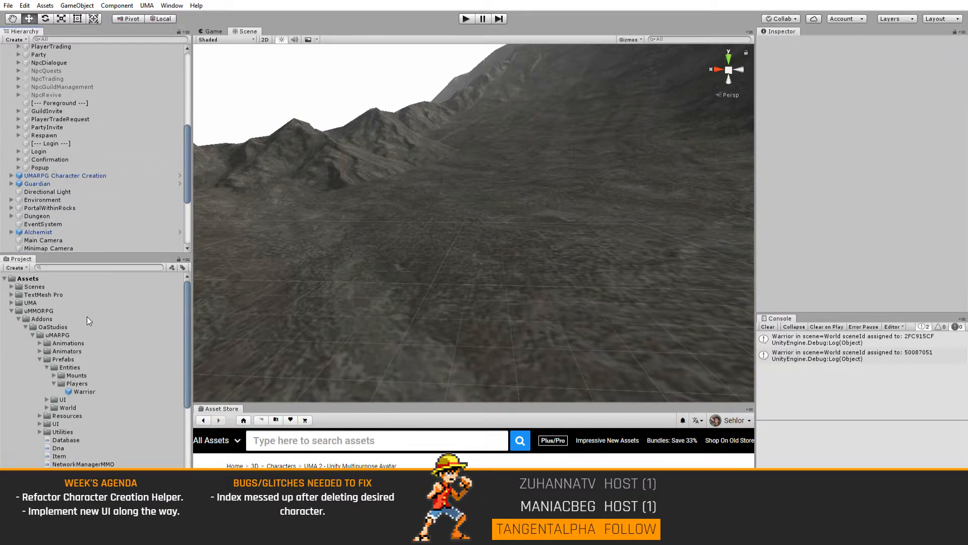
Open the addon's UI prefabs and check the CharacterCreationUMA and CharacterSelectionUMA panels under Canvas.
click(47, 383)
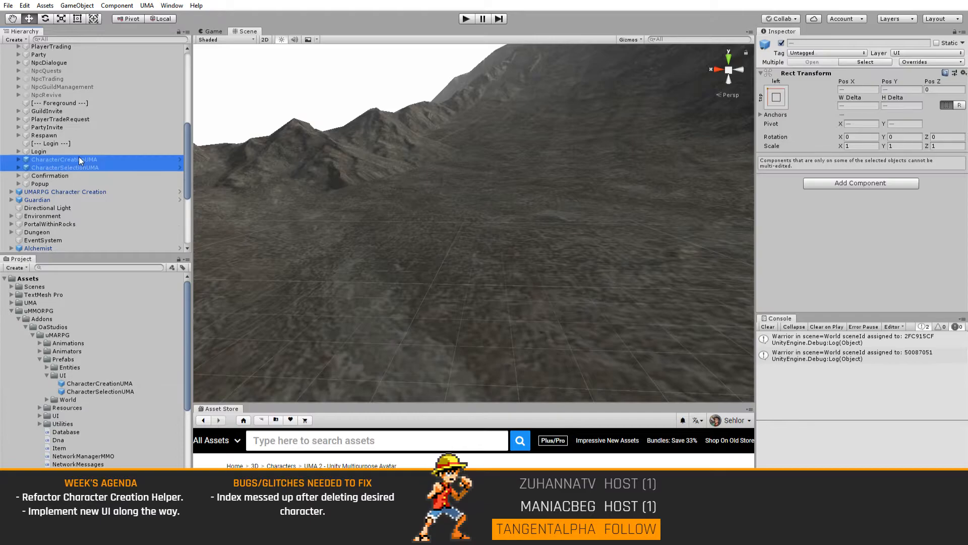
click(64, 159)
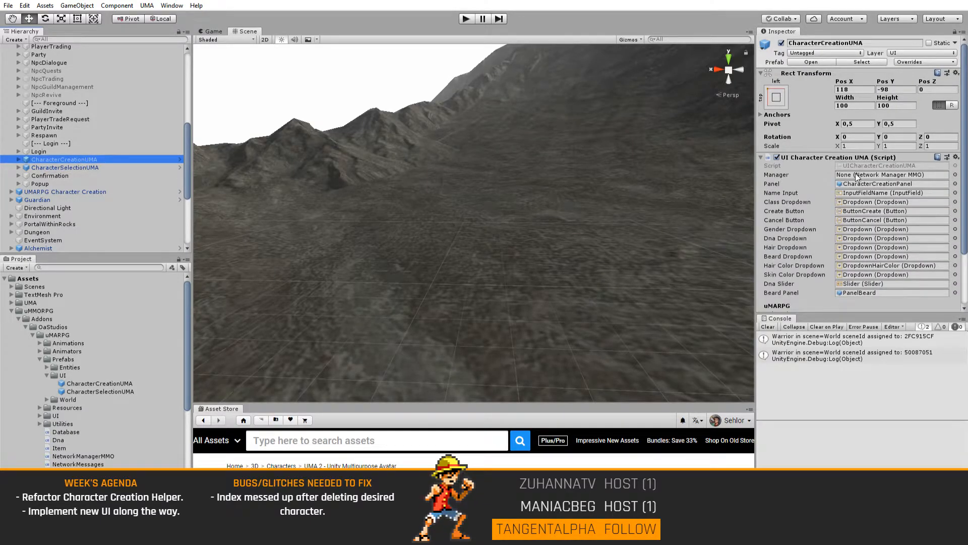
scroll(down, 3)
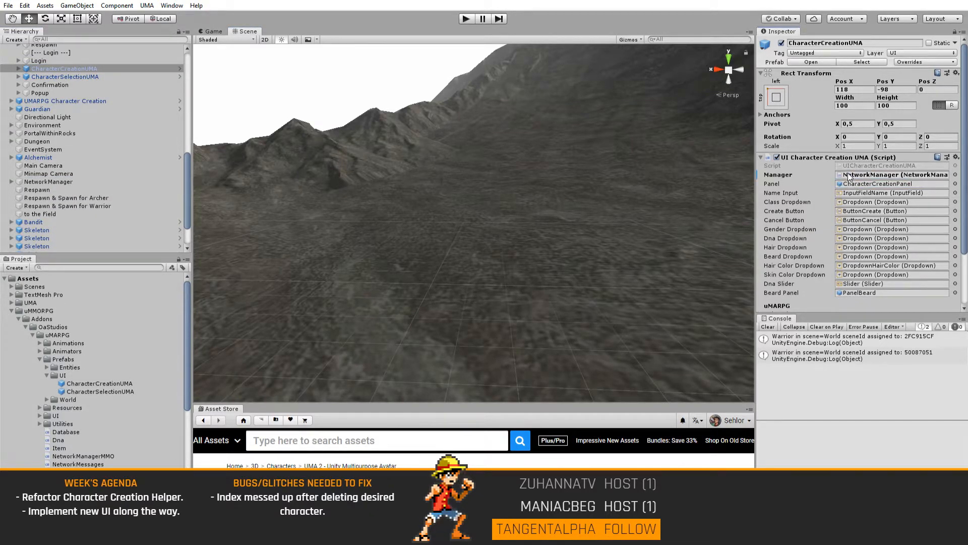
click(66, 77)
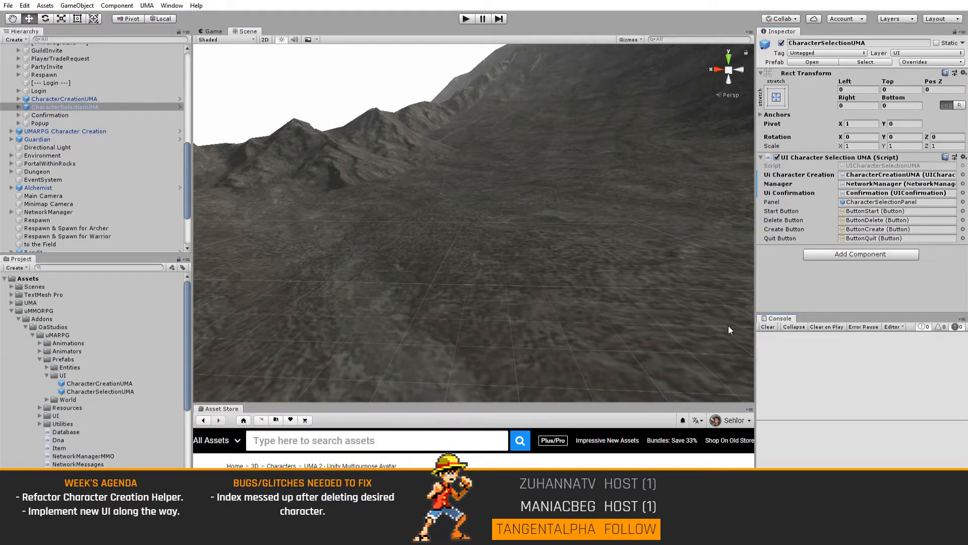
mouse_move(184, 204)
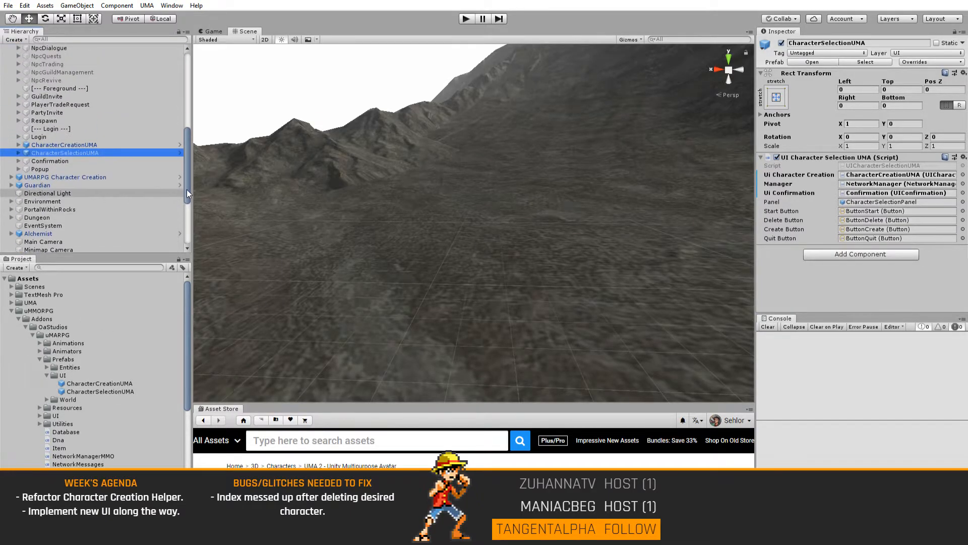
Collapse Canvas in the Hierarchy and the addon and uMMORPG folders in Project.
click(4, 48)
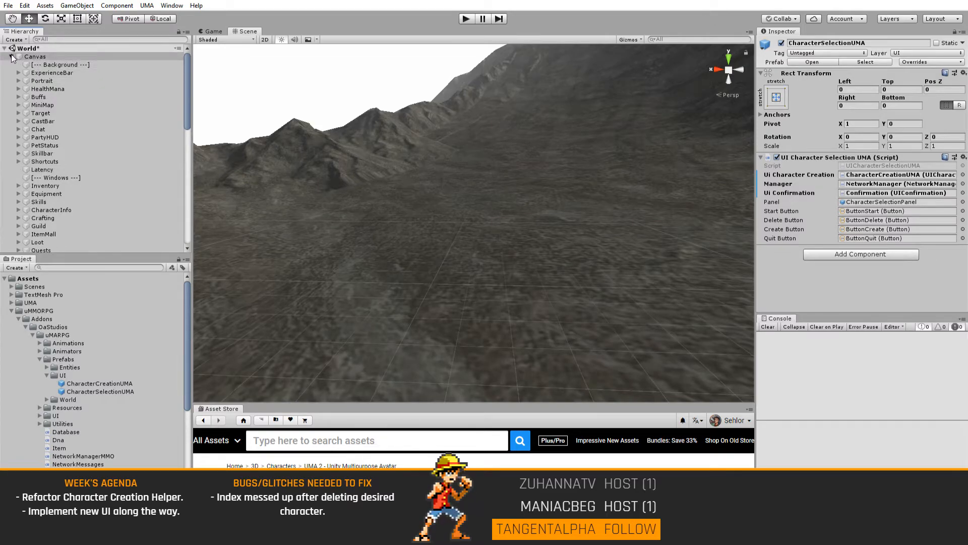
click(11, 56)
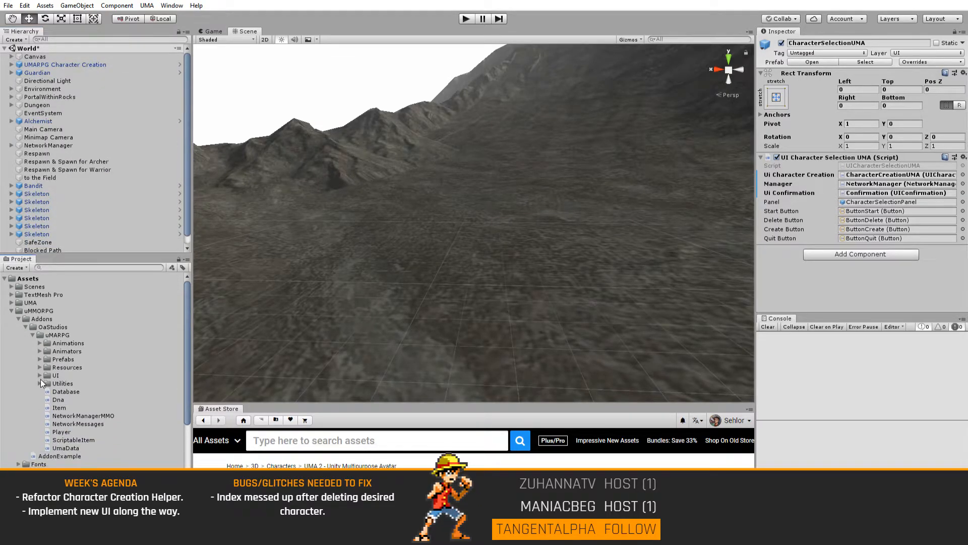
click(33, 327)
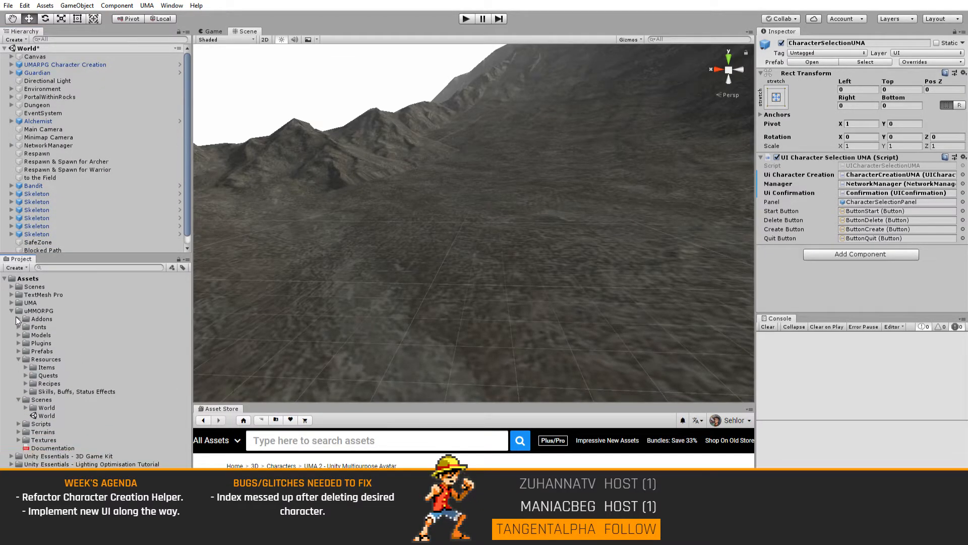
click(11, 310)
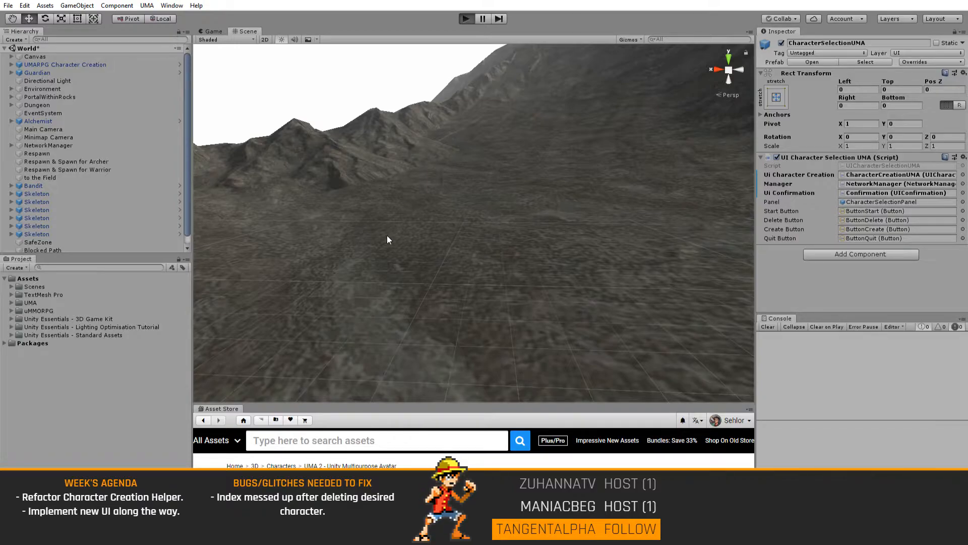
mouse_move(446, 301)
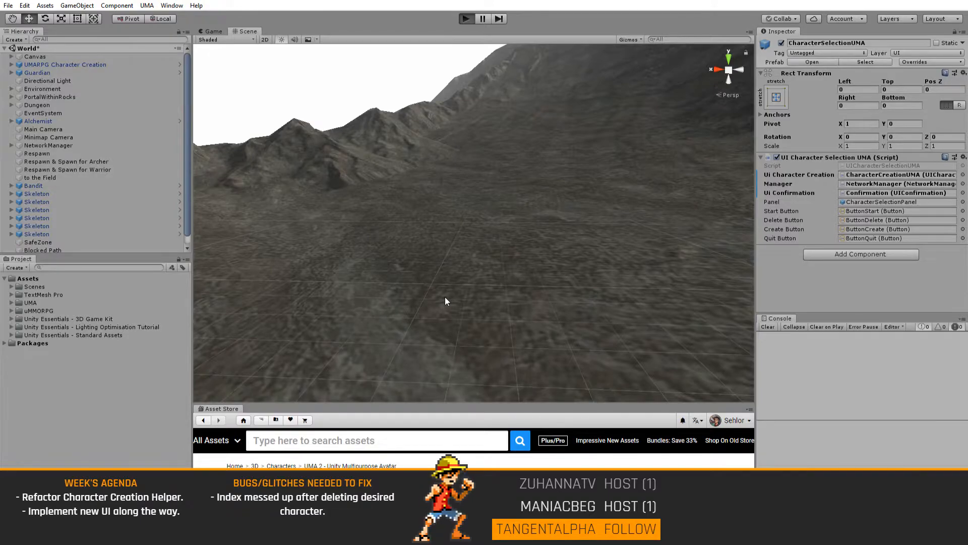
Enter play mode, start Server & Play, and delete the existing character.
click(467, 19)
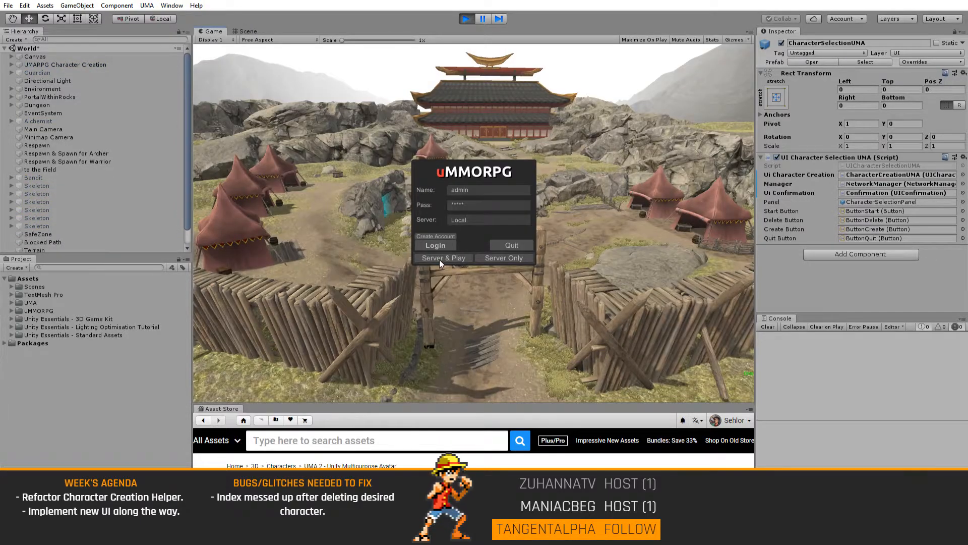
click(443, 258)
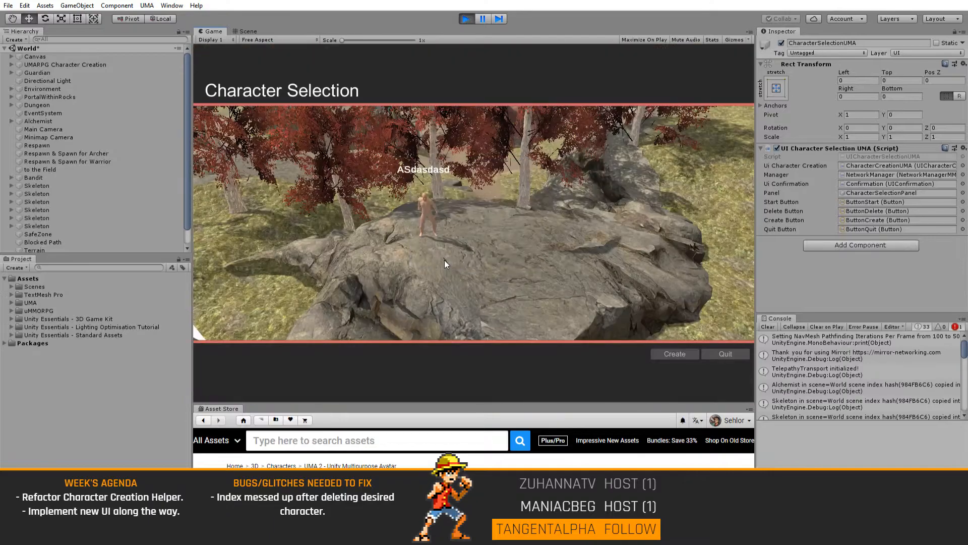
click(624, 354)
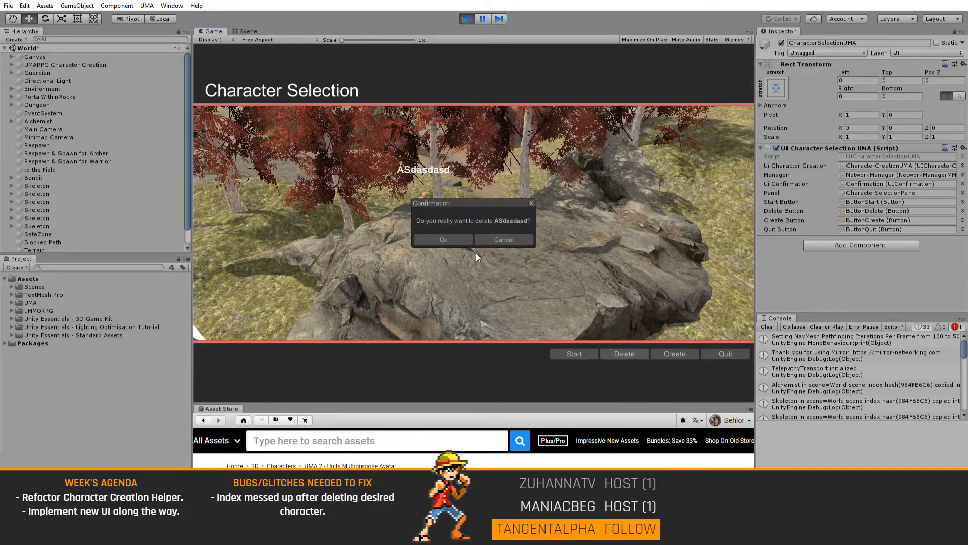
click(442, 239)
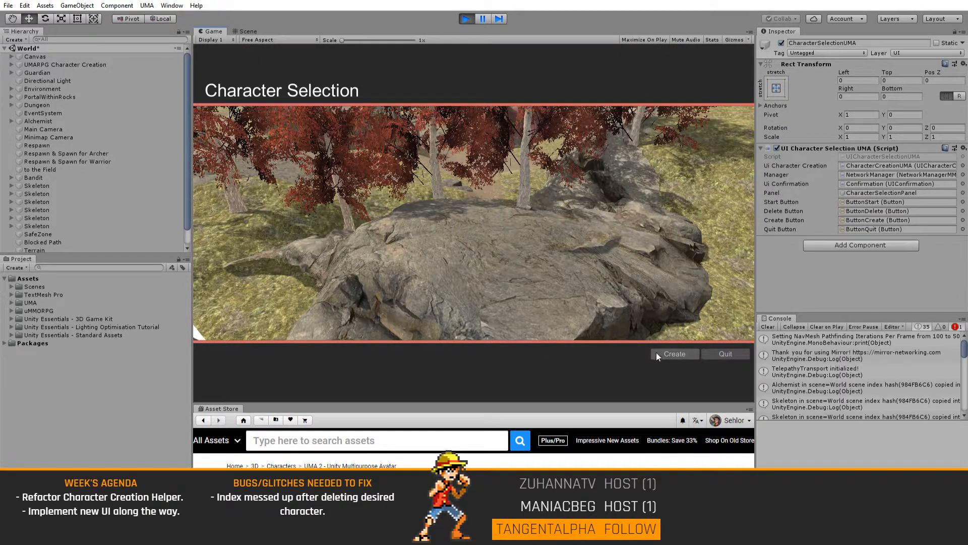
Create a new character with maximum height and enter the world with it.
click(674, 353)
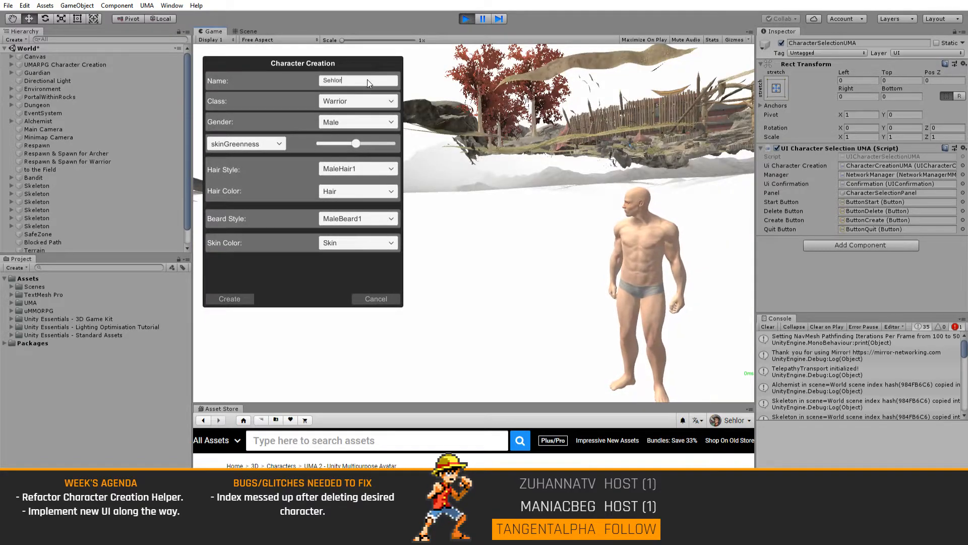
click(245, 144)
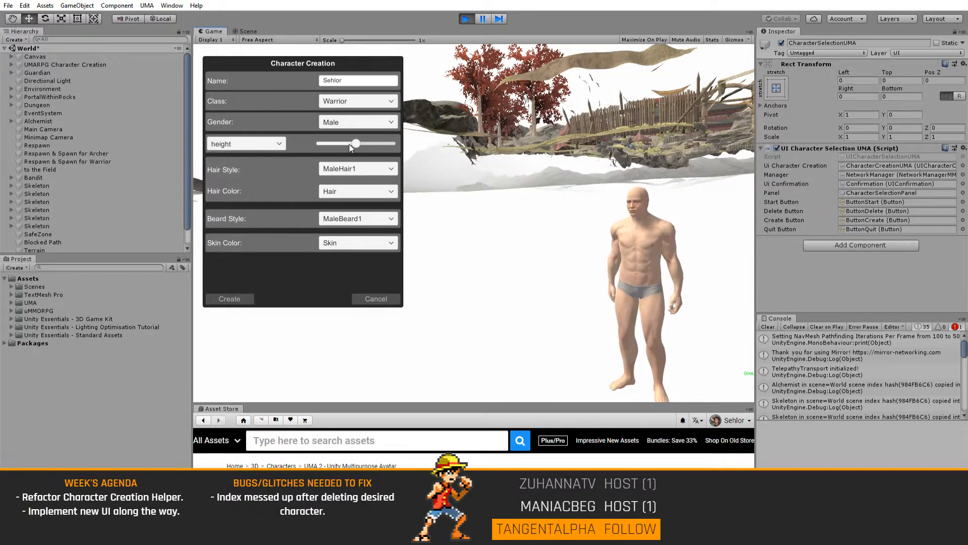
drag(355, 143, 393, 144)
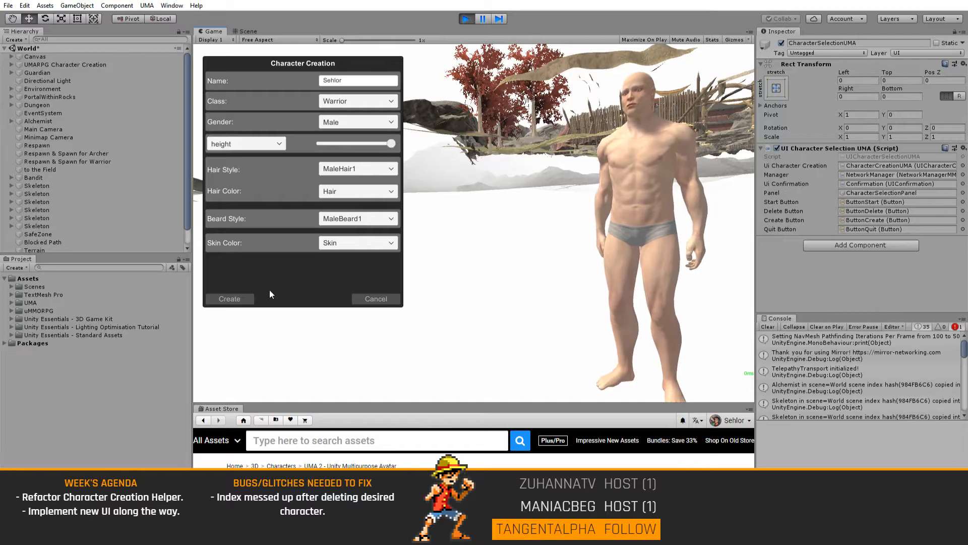
click(229, 298)
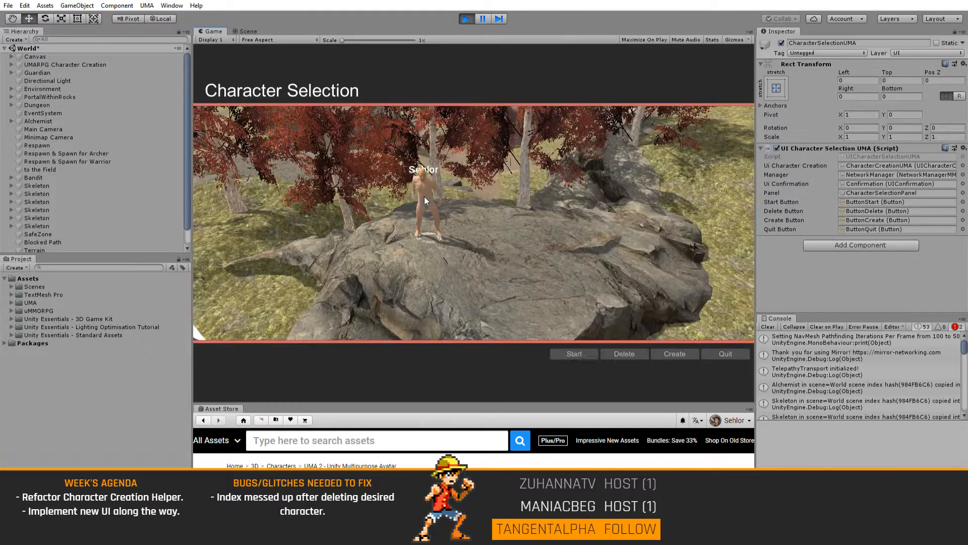
click(573, 353)
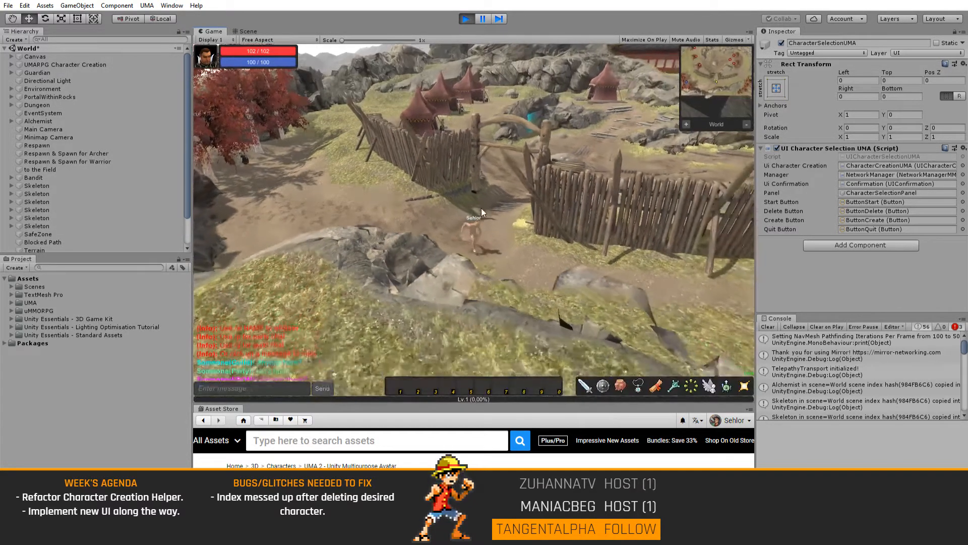